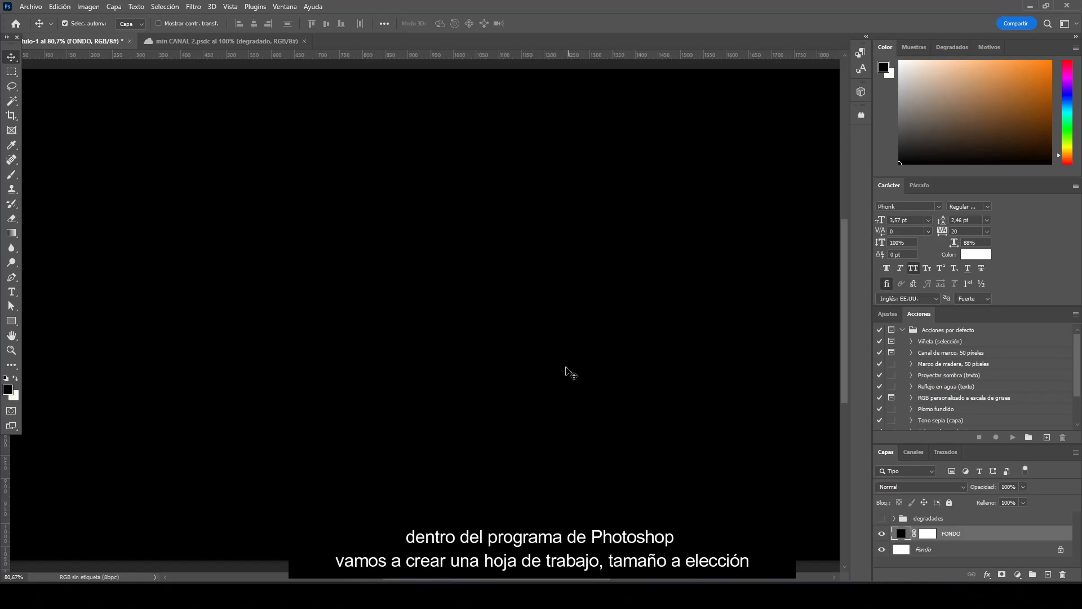
mouse_move(862, 522)
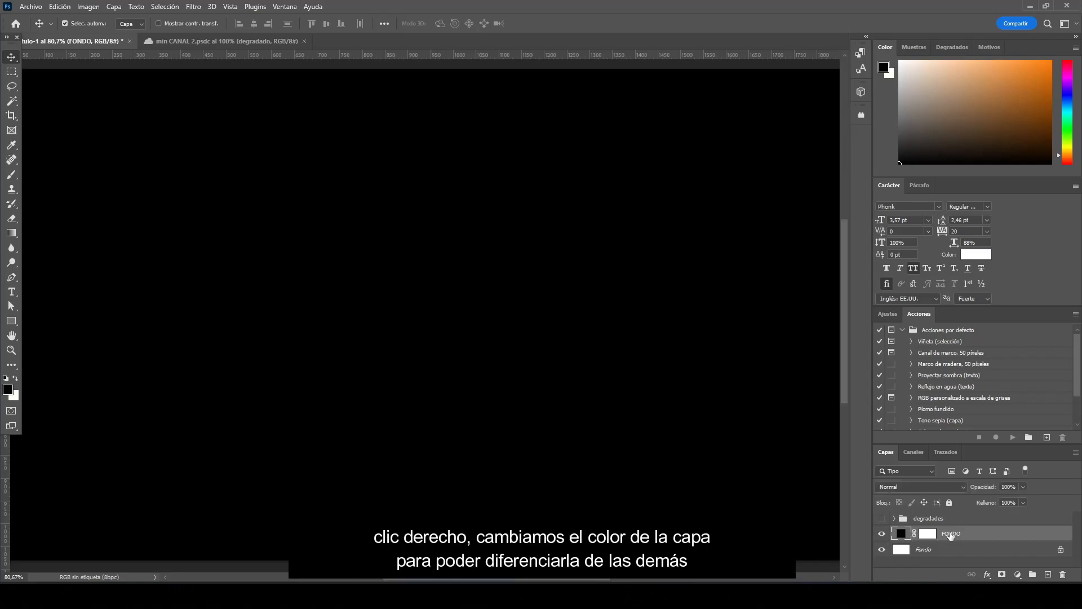
Step: Give the black fill layer a colour label and rename it 'FONDO para texto'
right_click(951, 533)
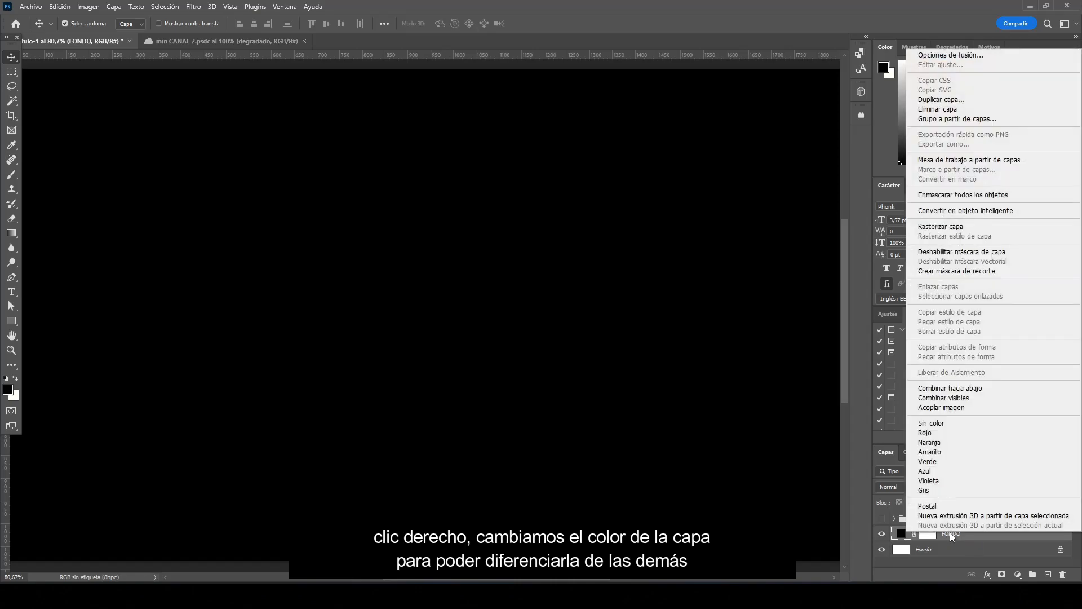
left_click(930, 431)
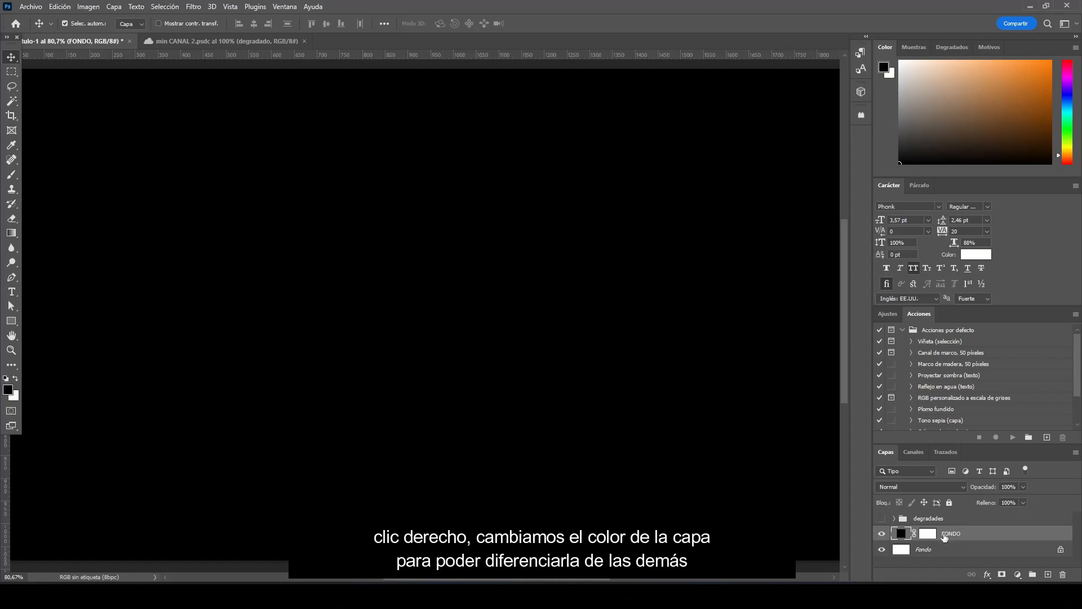
double_click(951, 533)
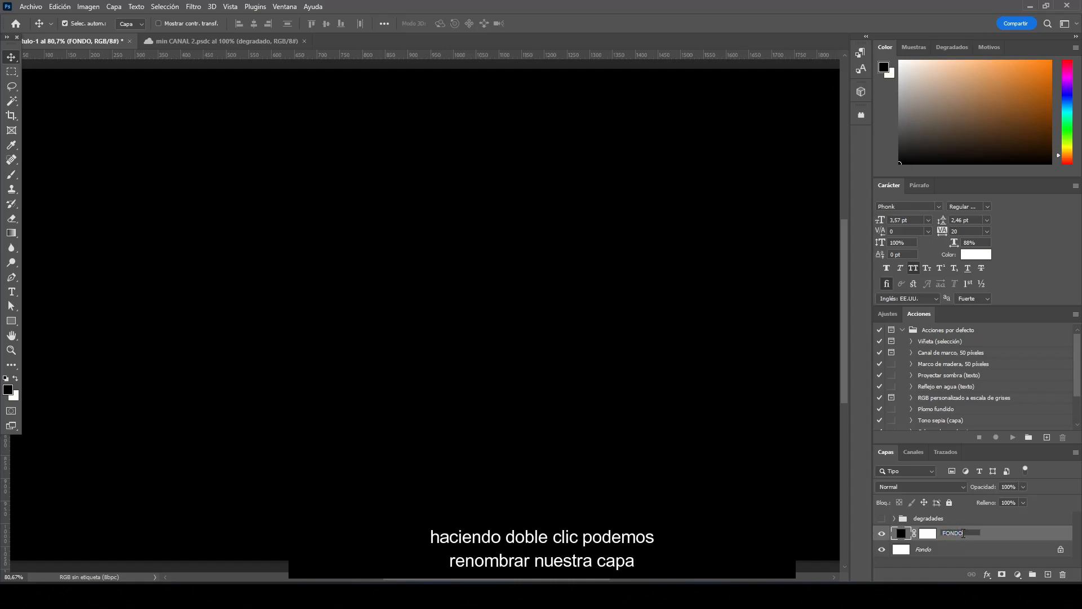
type("para texto")
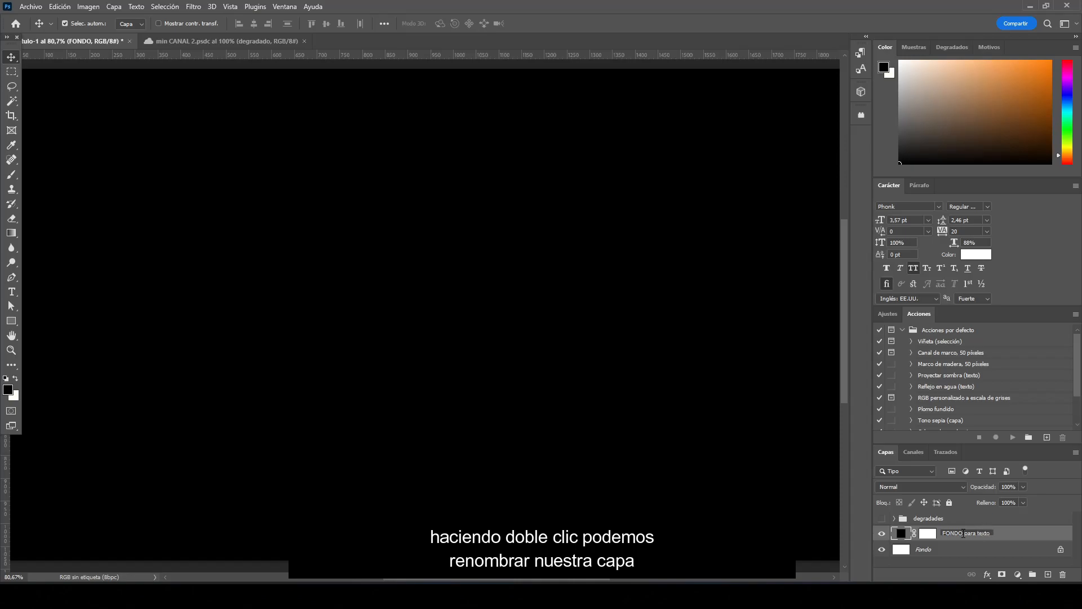
double_click(965, 533)
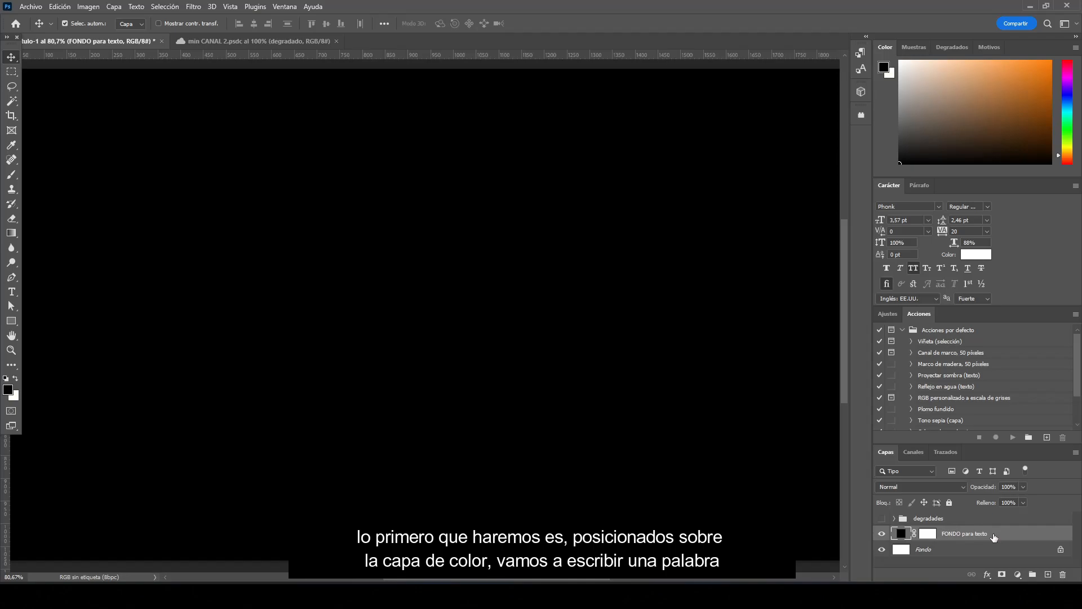
mouse_move(52, 264)
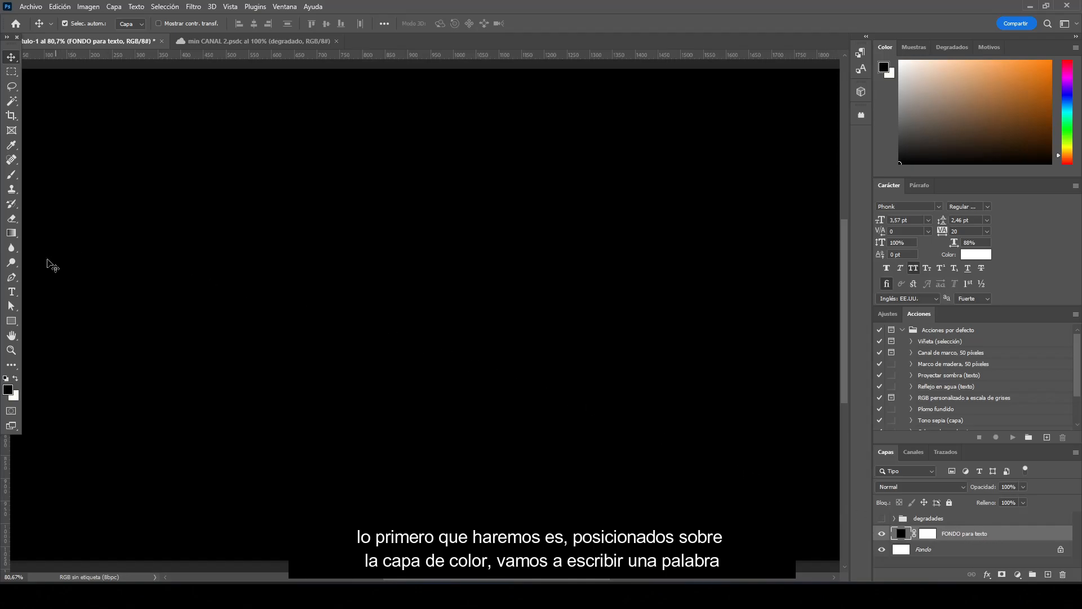
Step: Add the word NETFLIX as horizontal white text in the Elephant typeface
right_click(11, 291)
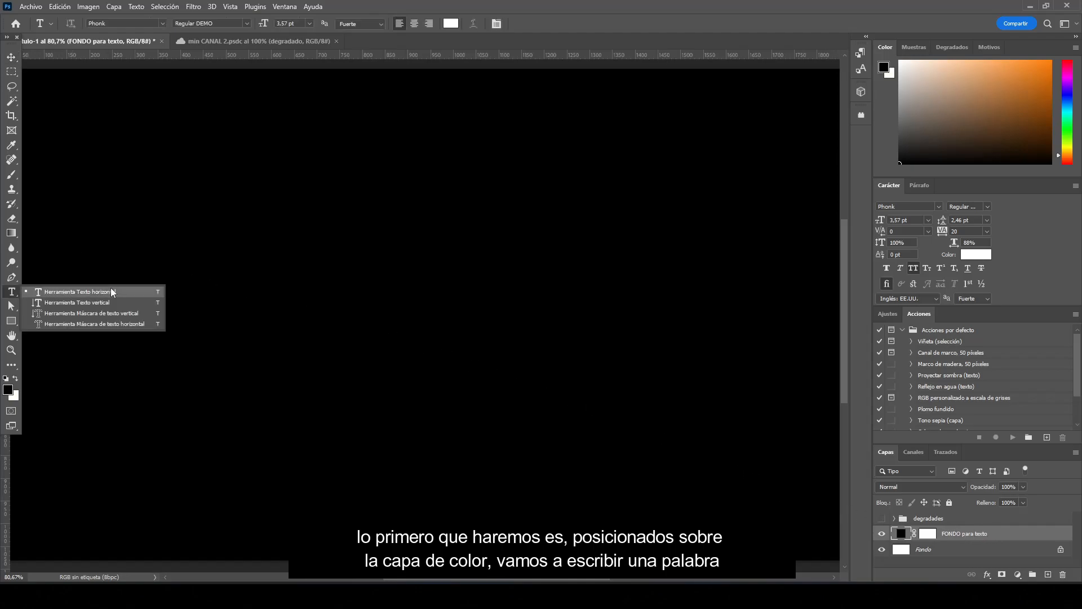
left_click(78, 291)
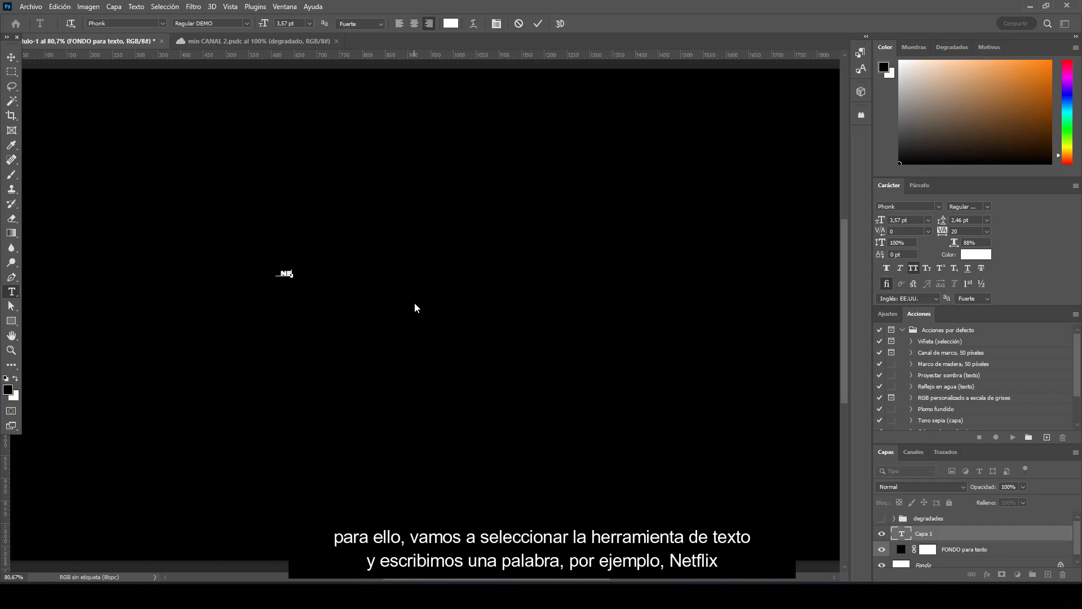
type("NETFLIX")
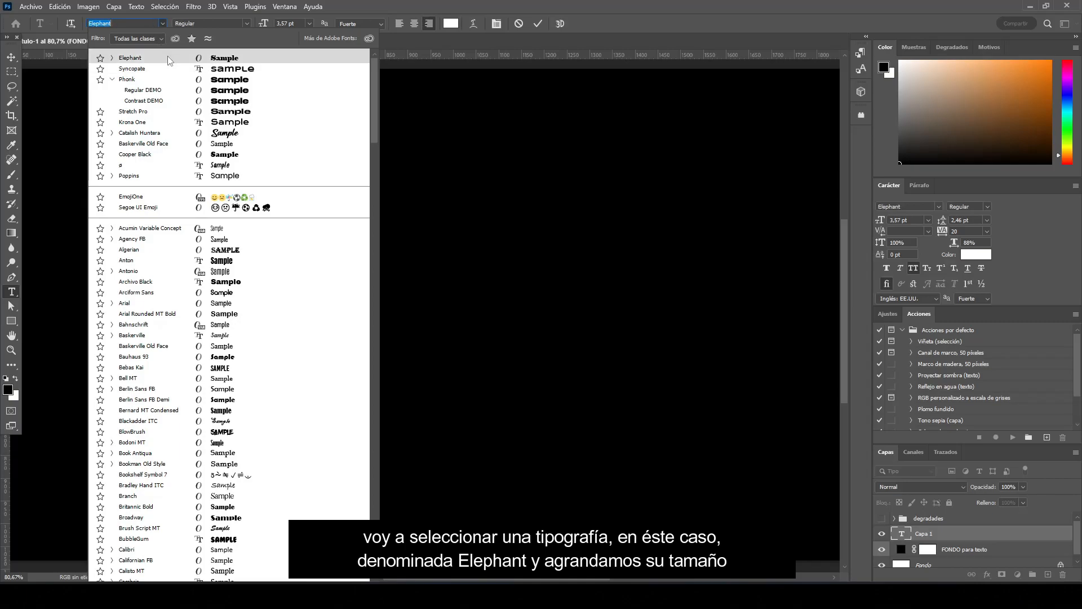
left_click(130, 57)
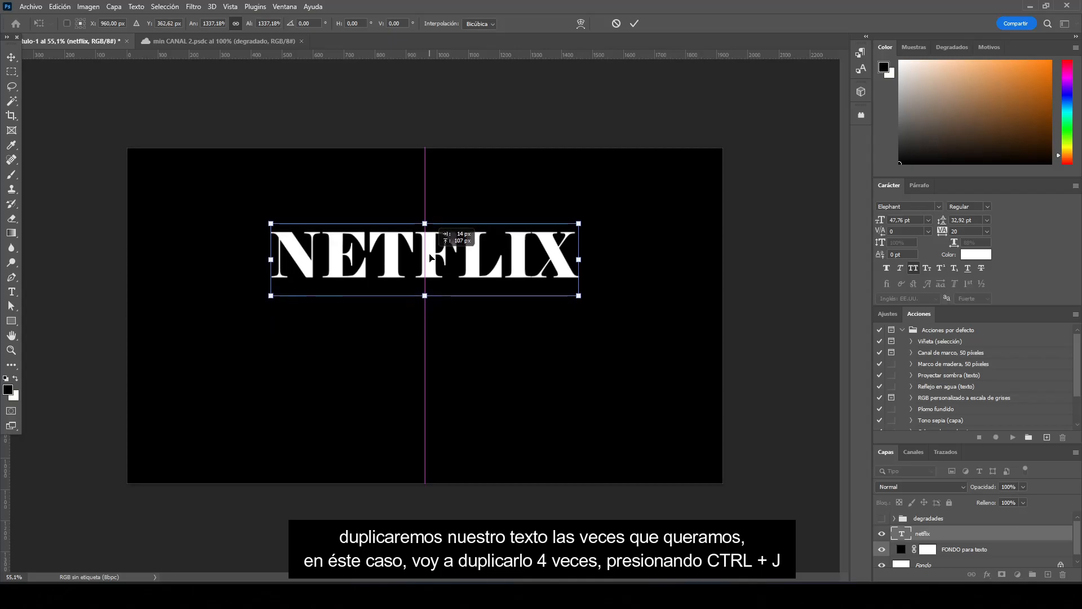
Step: Commit the enlarged NETFLIX and duplicate the layer into four stacked rows
left_click(633, 22)
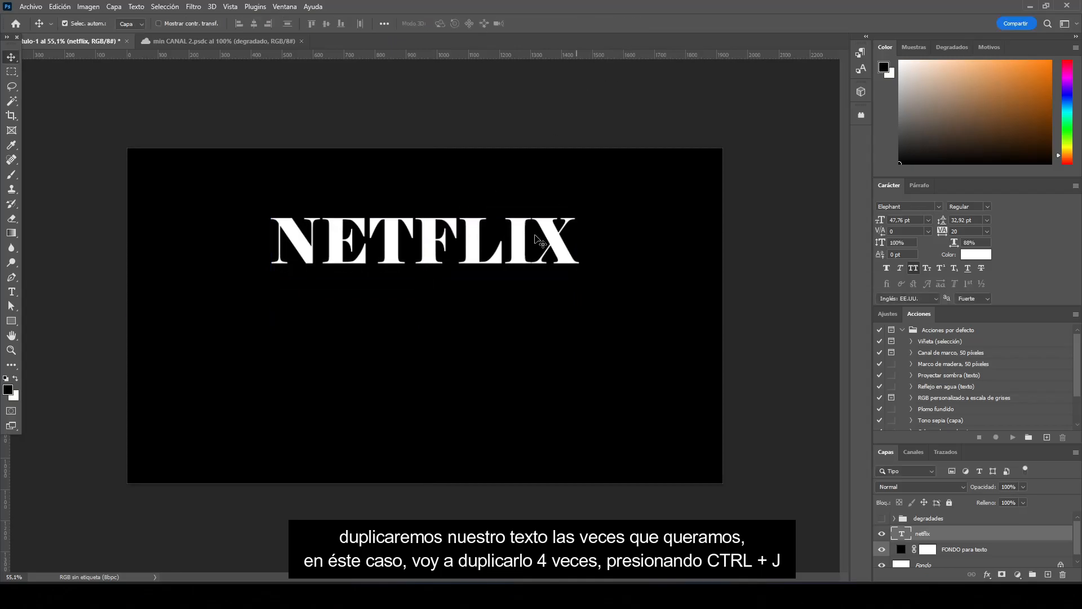
key("ctrl+j")
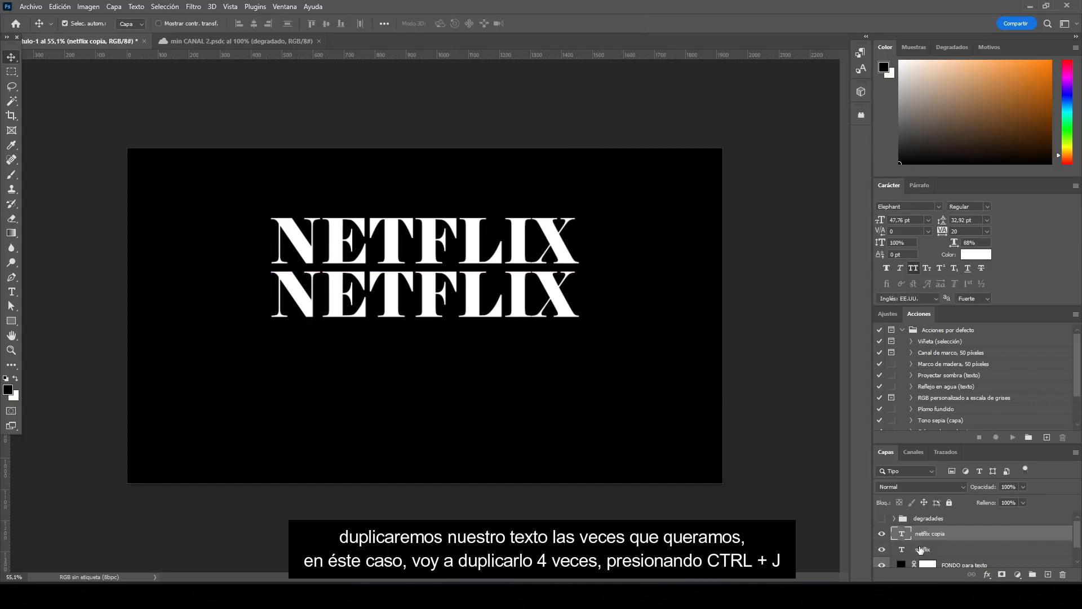
key("ctrl+j")
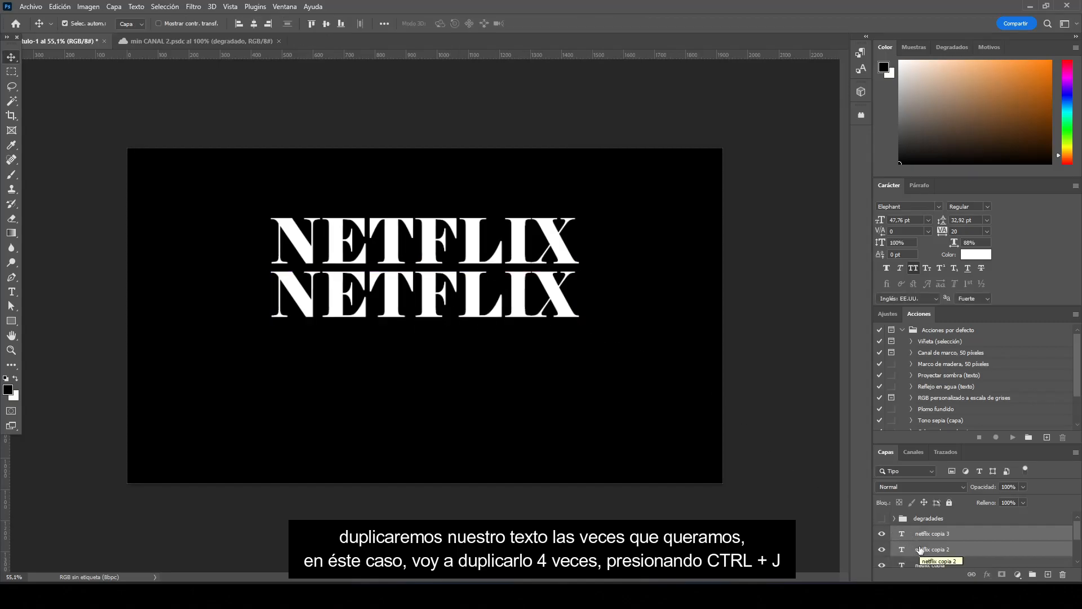
key("ctrl+t")
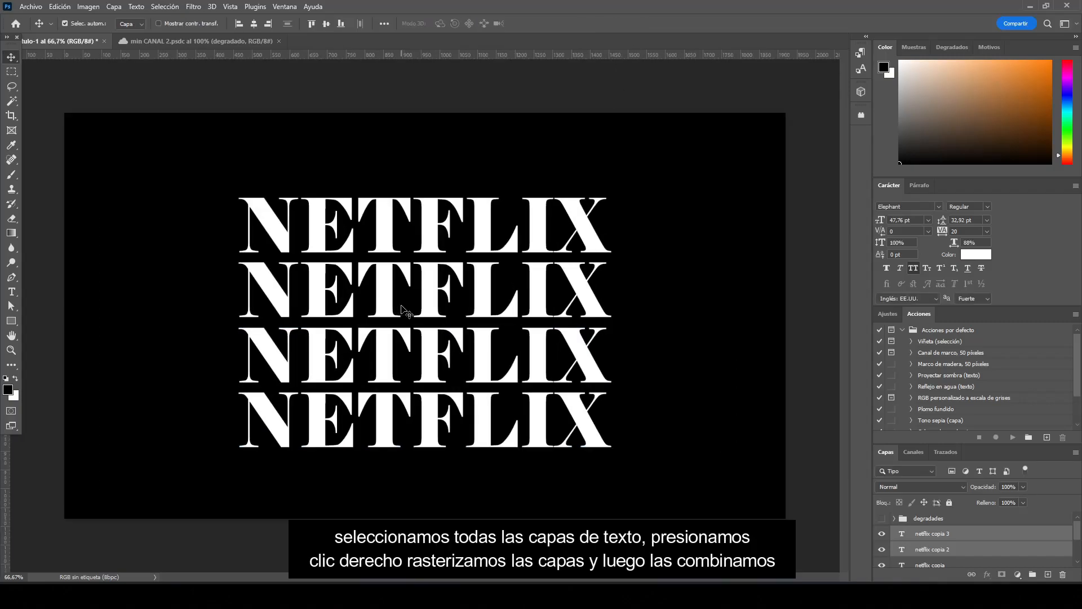
left_click(932, 519)
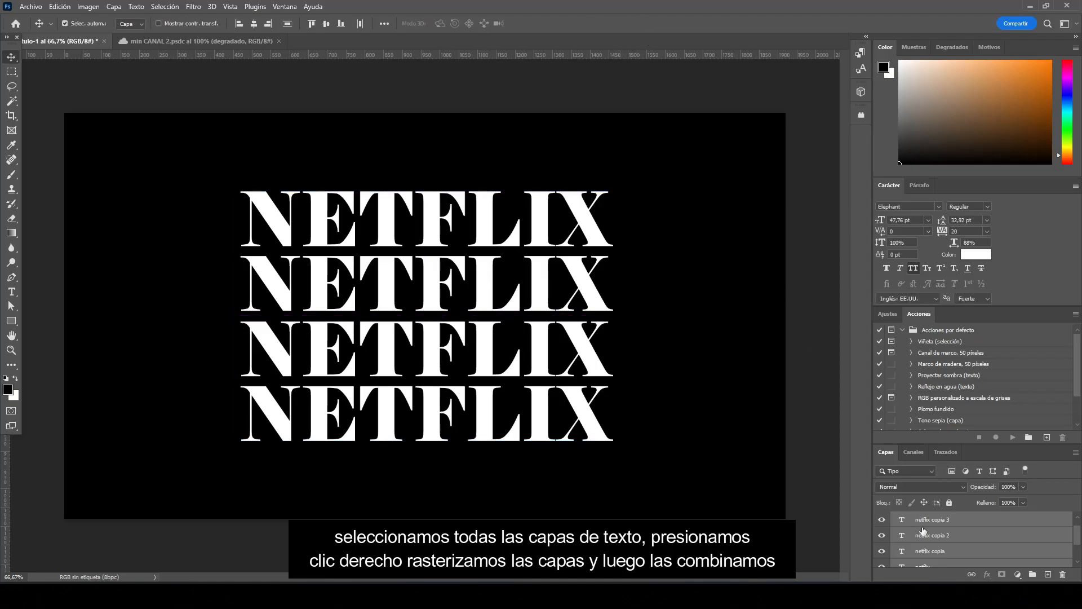
mouse_move(930, 550)
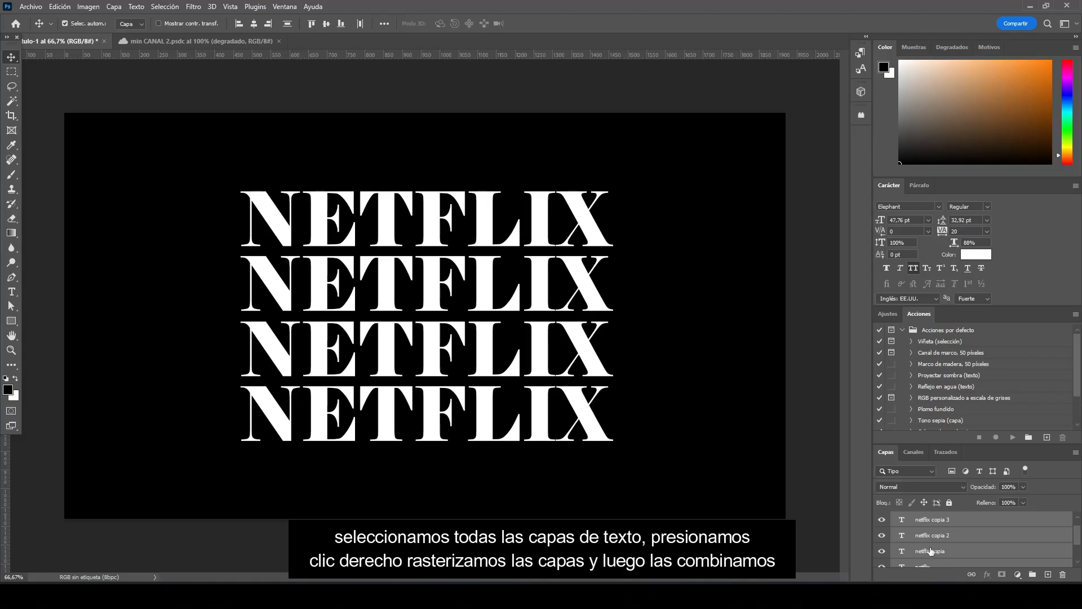
Step: Rasterize and merge the four NETFLIX layers into one named 'netflix TEXTO'
right_click(930, 551)
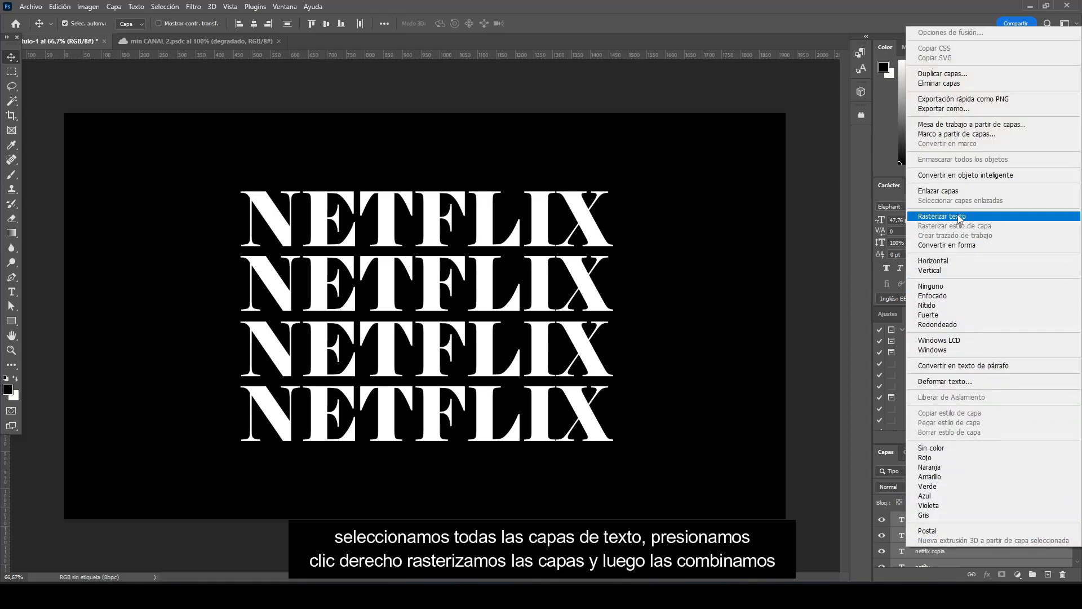
left_click(940, 217)
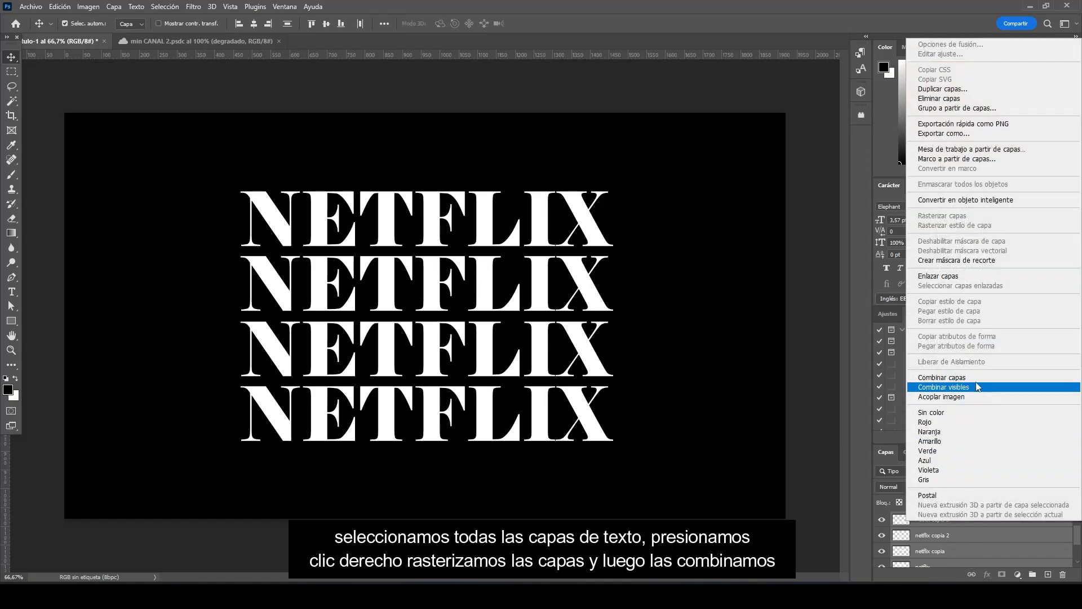
mouse_move(965, 377)
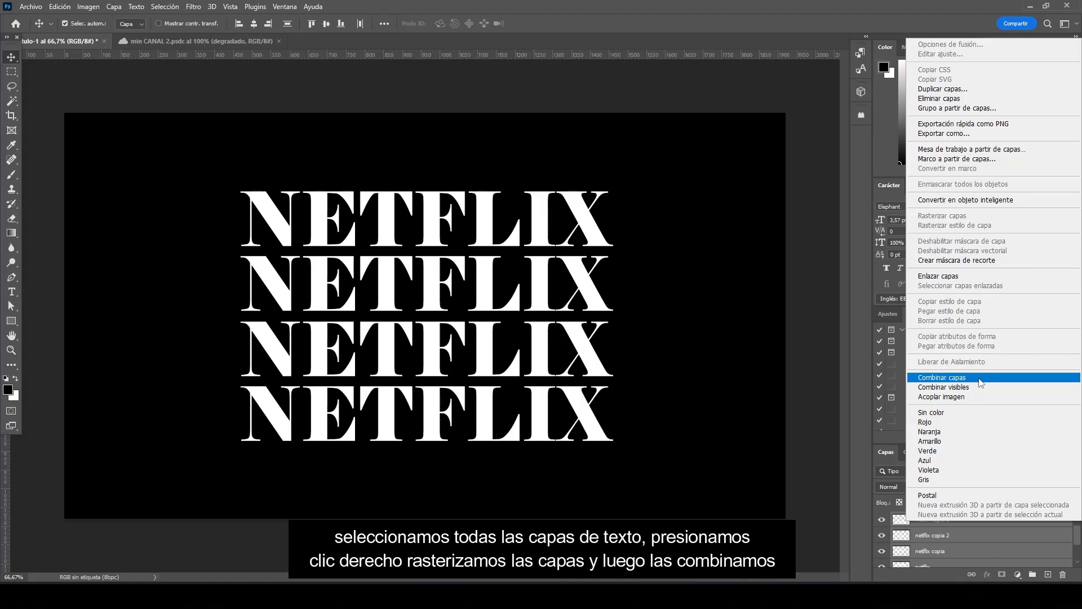
left_click(942, 377)
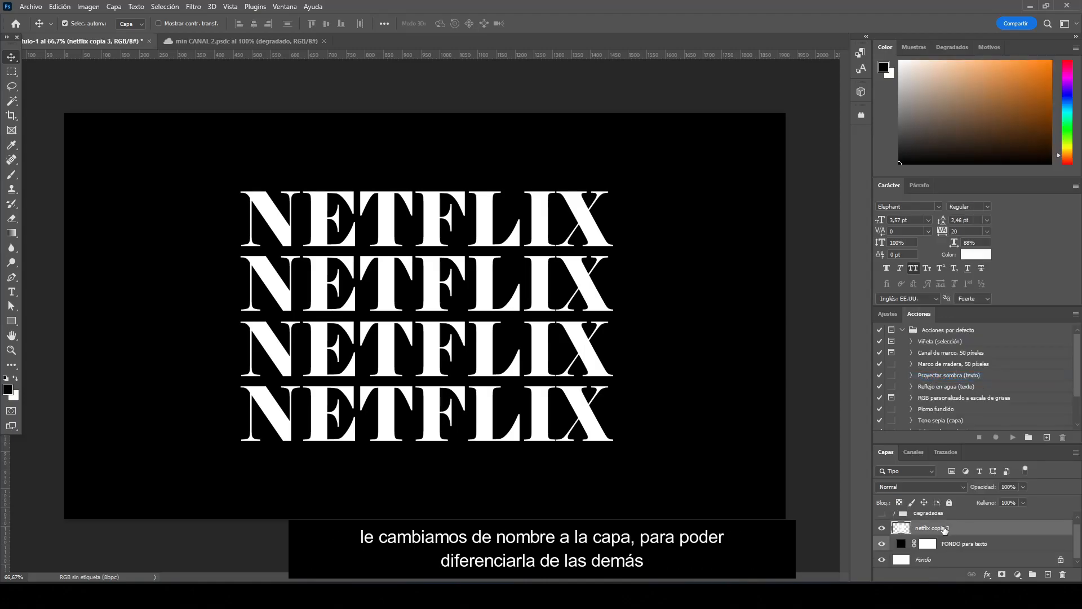
double_click(930, 528)
type("TEXTO")
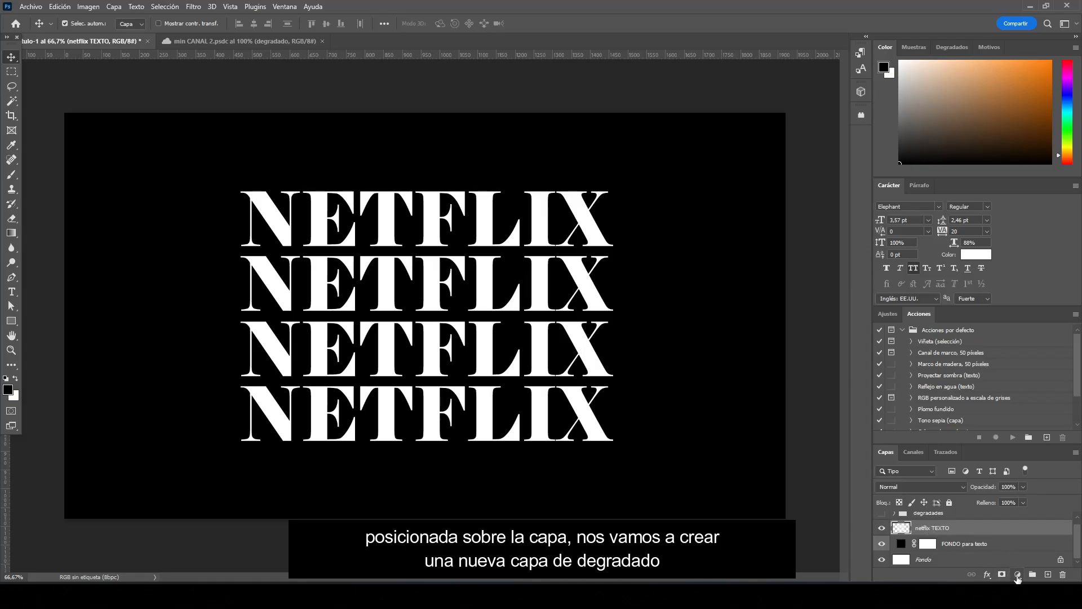
Step: Add a gradient fill layer using a Básicos colour-to-transparent preset fading white to grey
left_click(1017, 574)
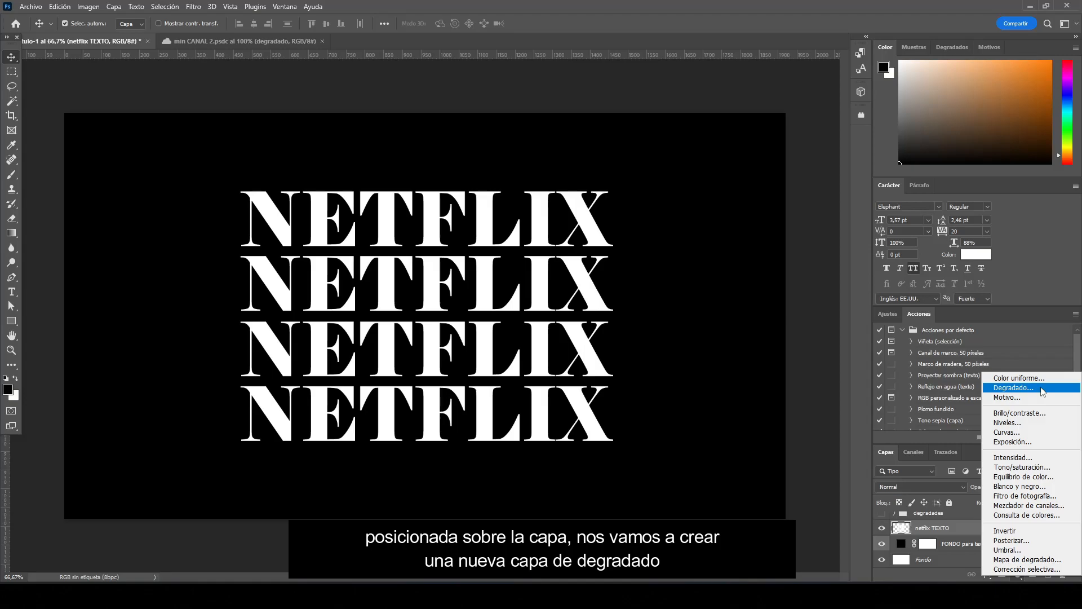
left_click(1011, 387)
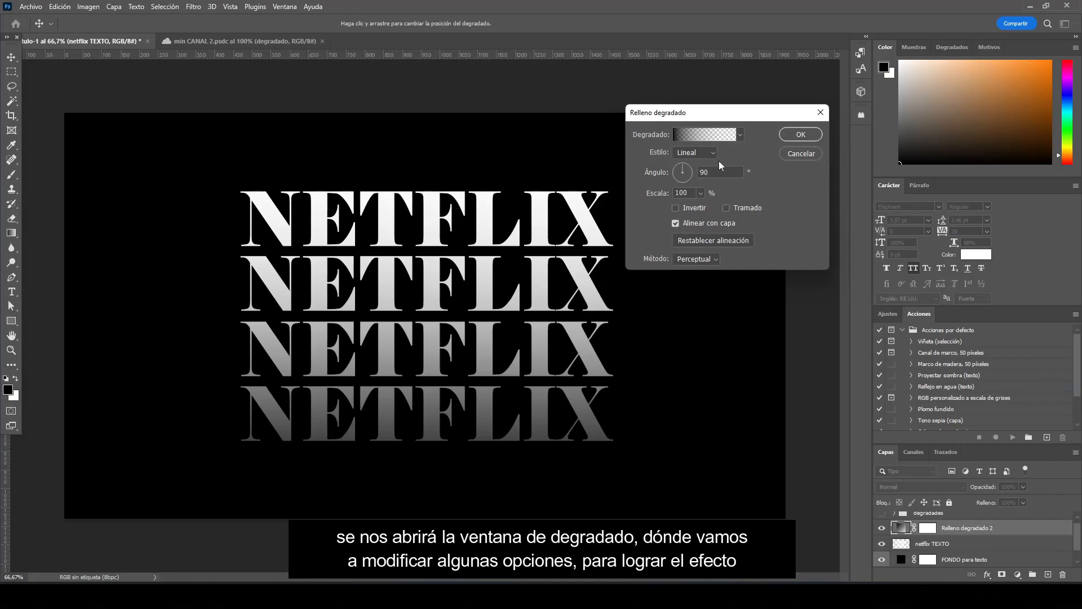
left_click(702, 134)
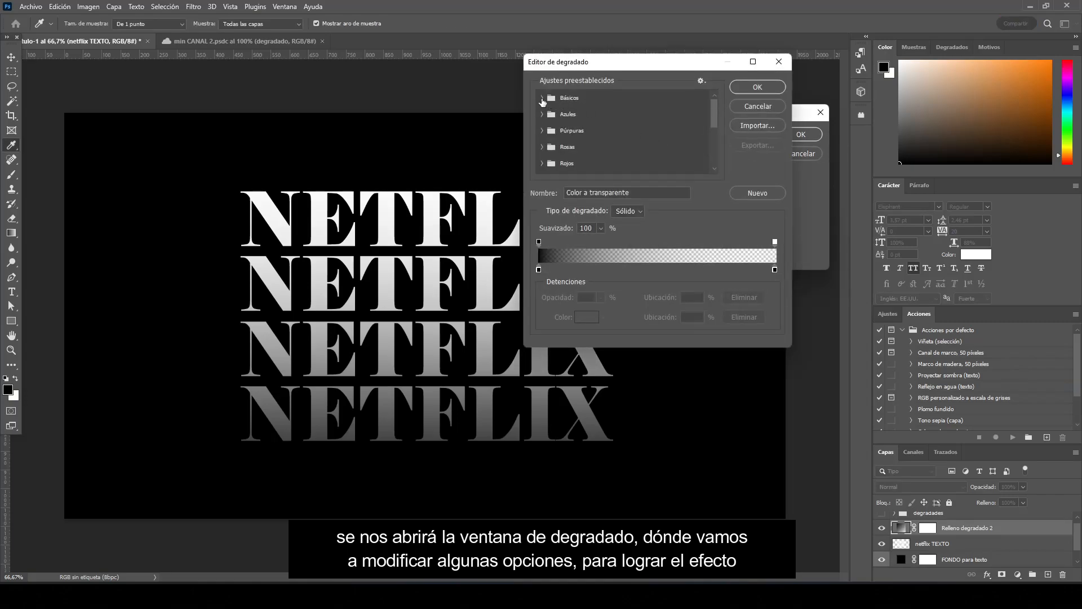
left_click(542, 97)
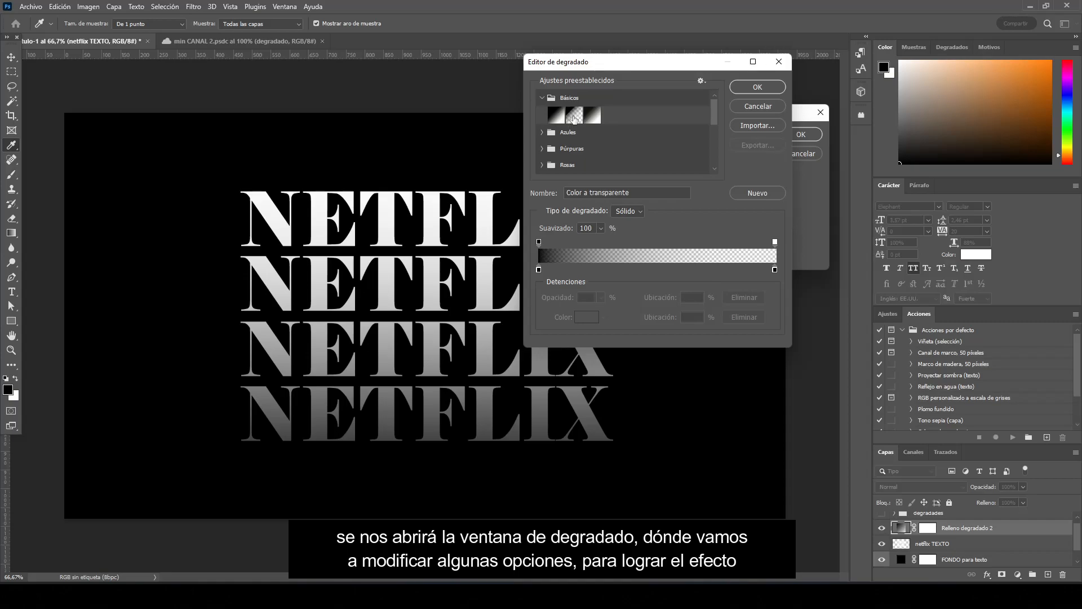
left_click(574, 115)
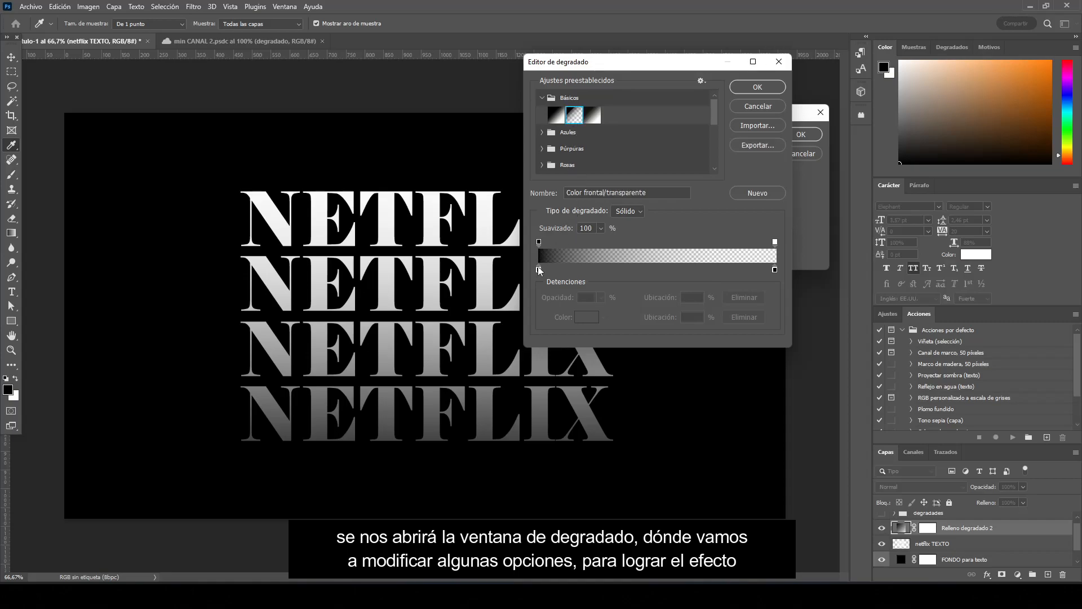
left_click(538, 269)
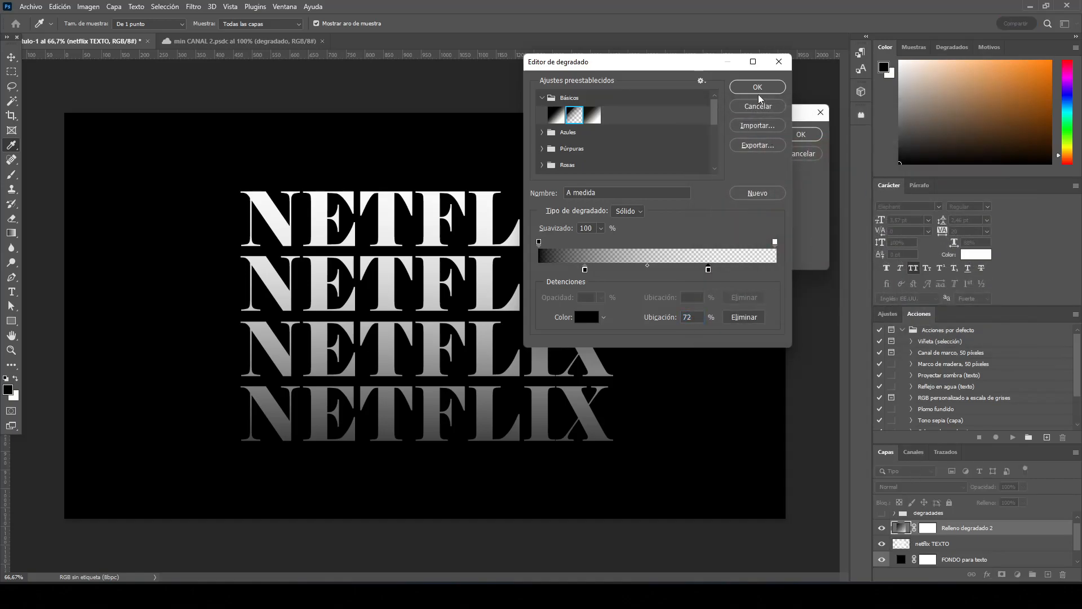
left_click(757, 86)
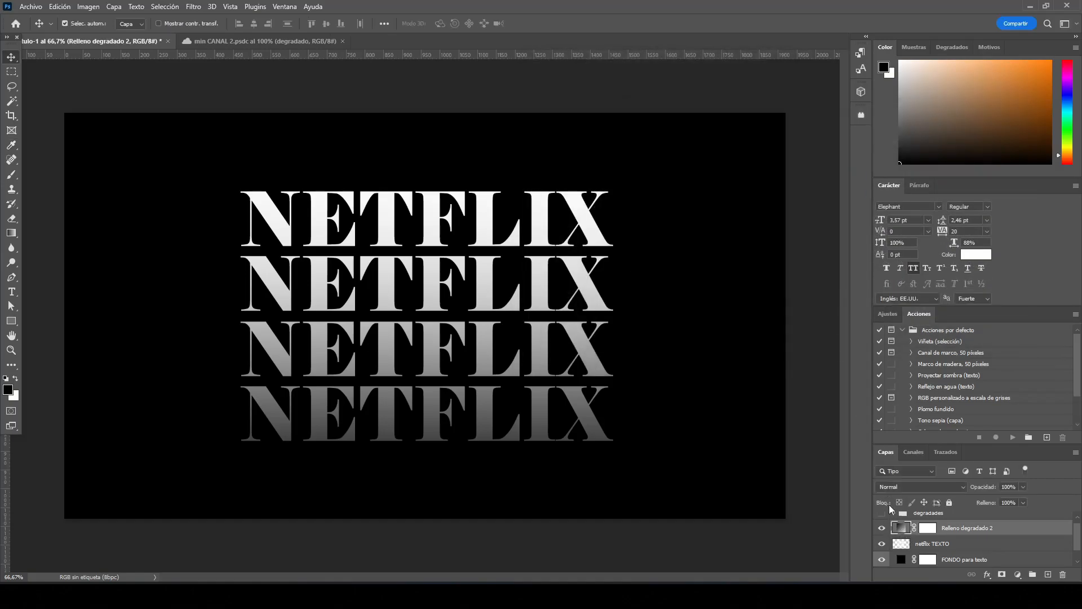
Step: Move the gradient stops so the top two rows stay white and the bottom fades to black
double_click(901, 527)
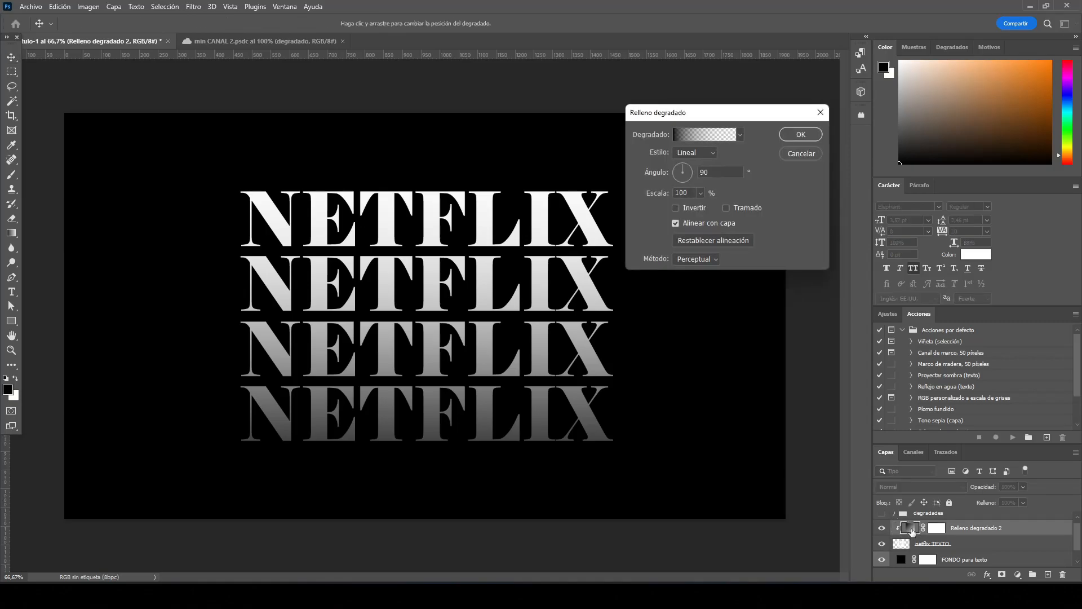
left_click(702, 134)
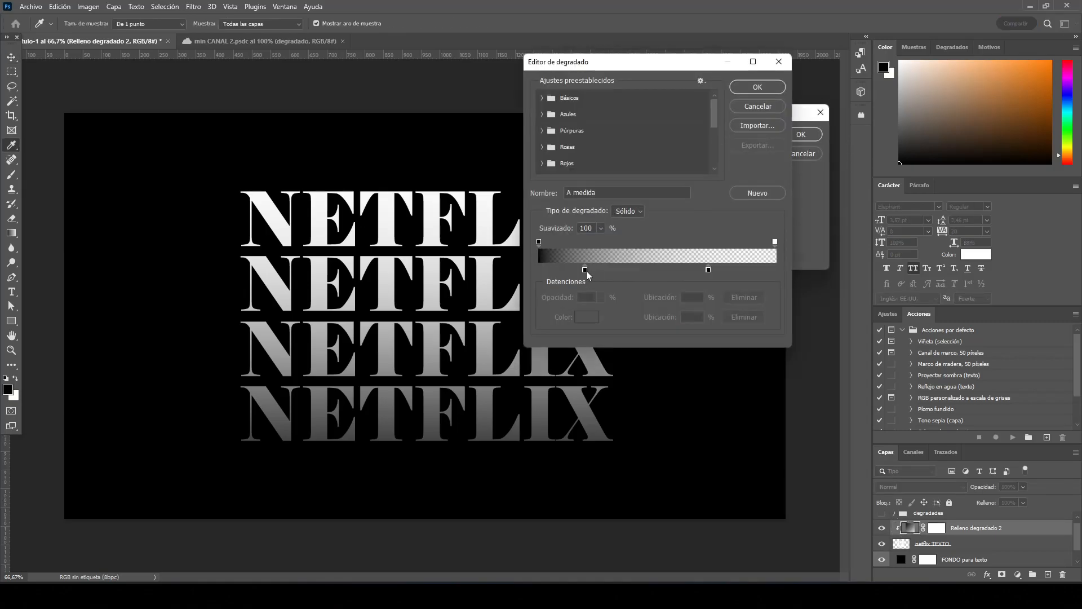
left_click(679, 269)
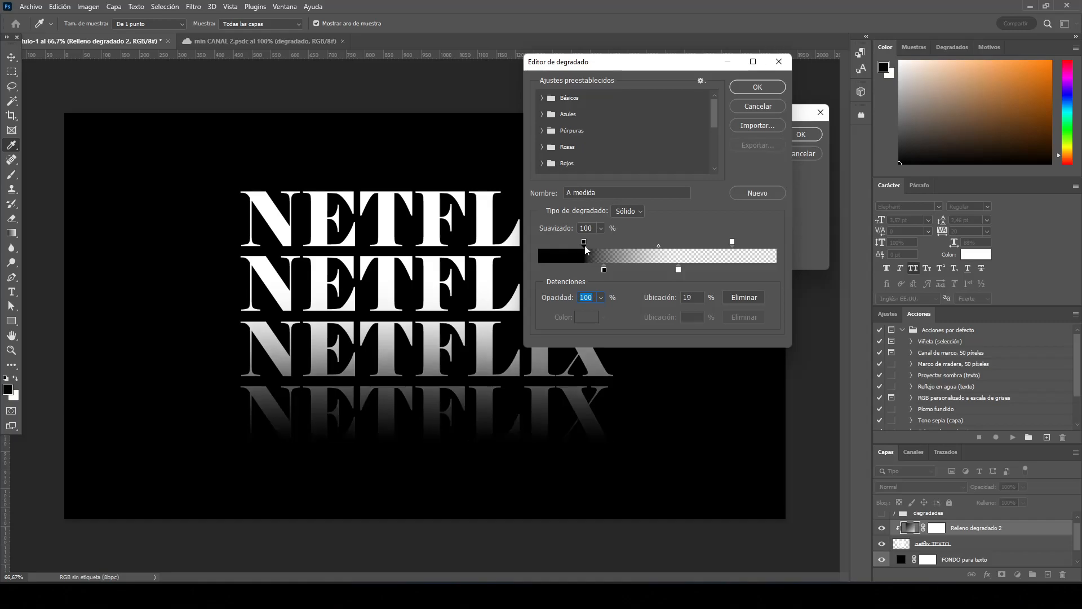
left_click(757, 87)
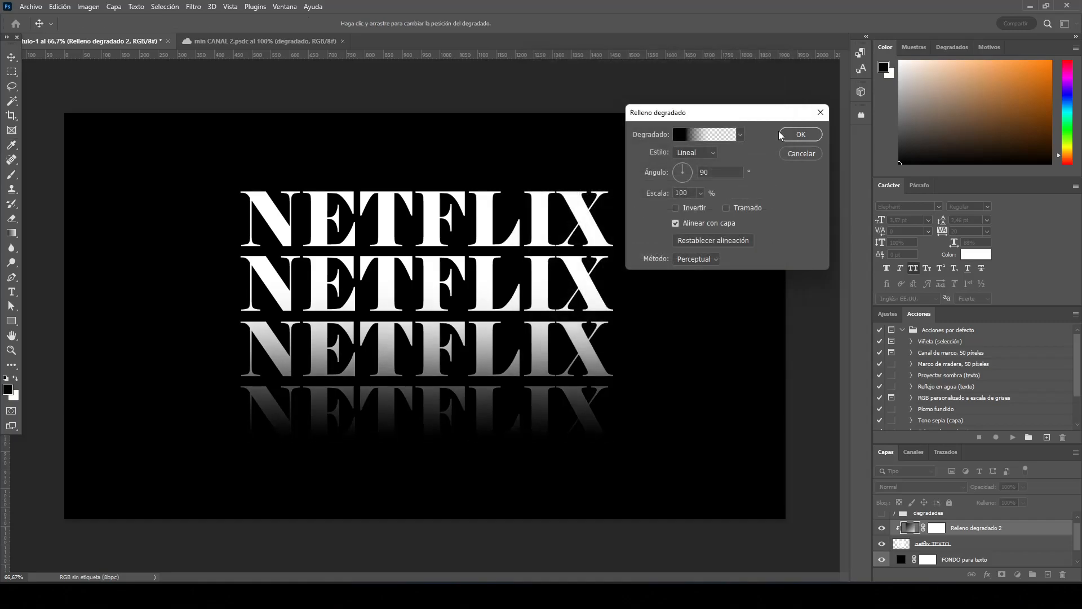
left_click(801, 134)
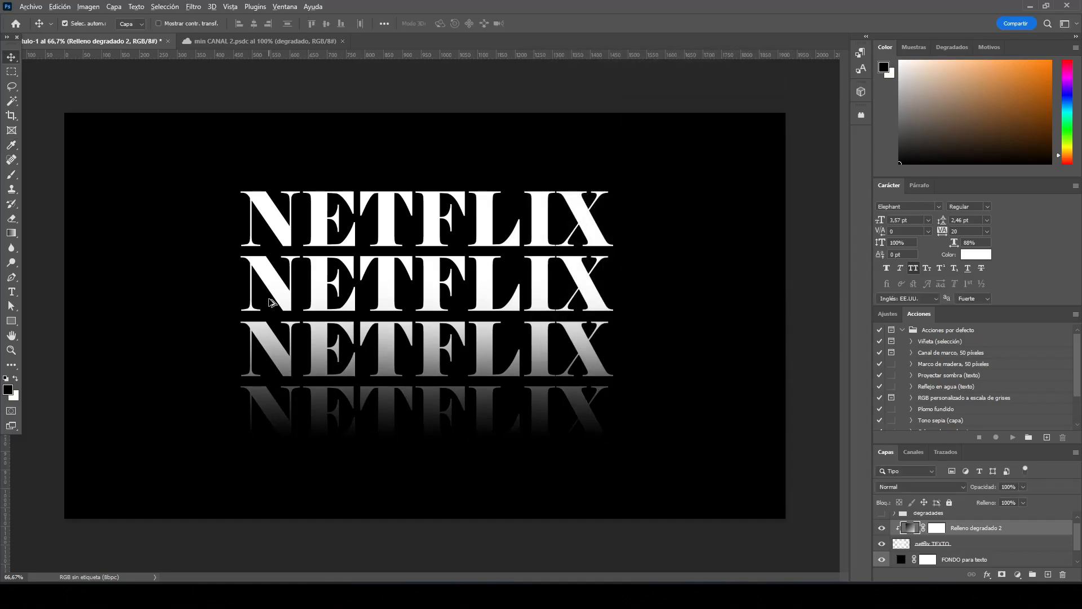